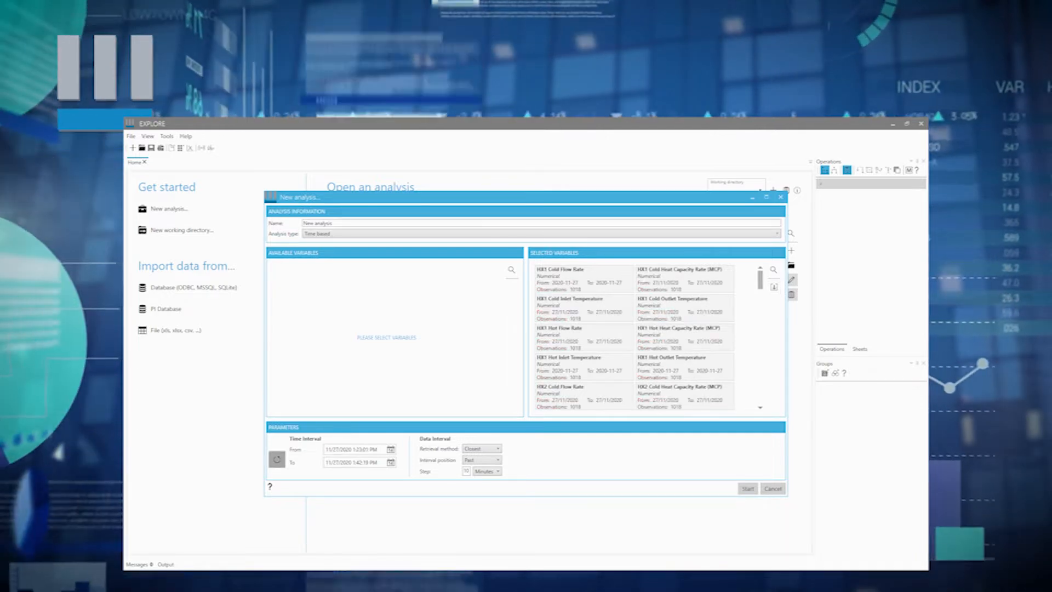
- Set the analysis Data Interval step unit to Milliseconds
{"action": "left_click", "coordinate": [502, 471]}
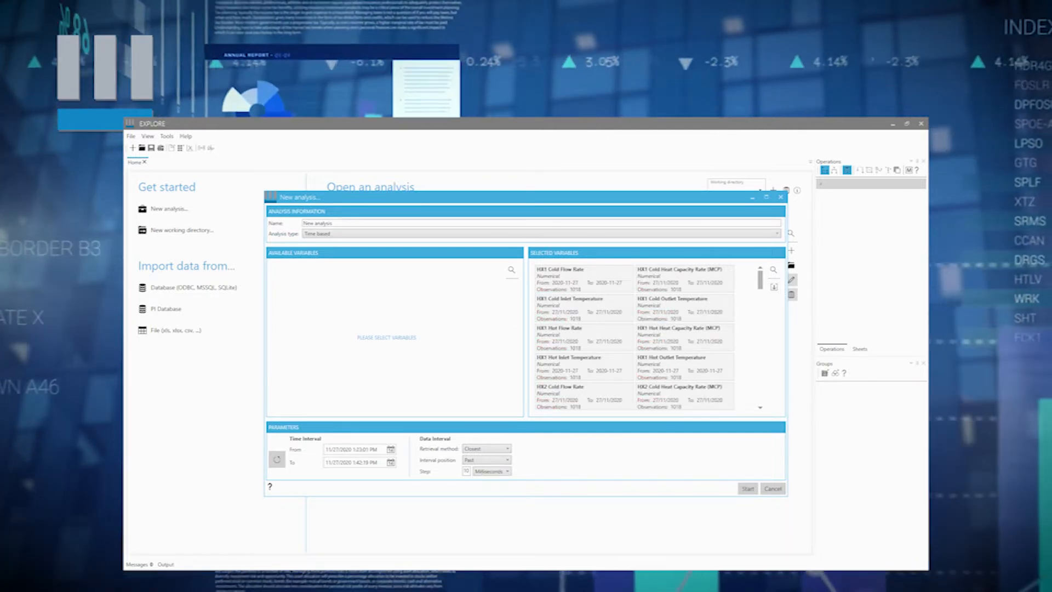
{"action": "left_click", "coordinate": [747, 488]}
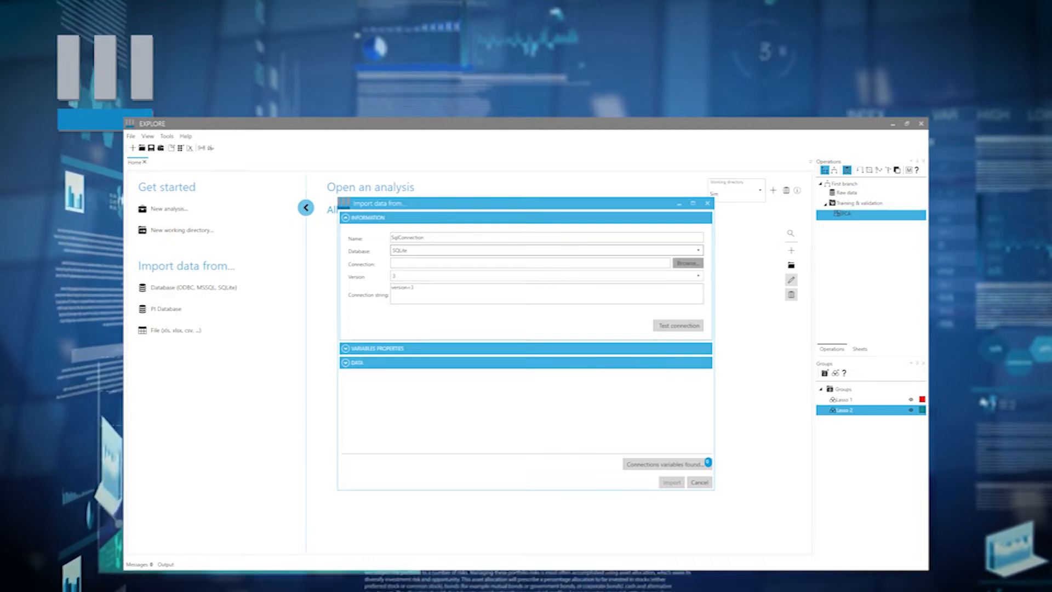
- Browse for the simulation SQLite database file for the connection
{"action": "left_click", "coordinate": [687, 263]}
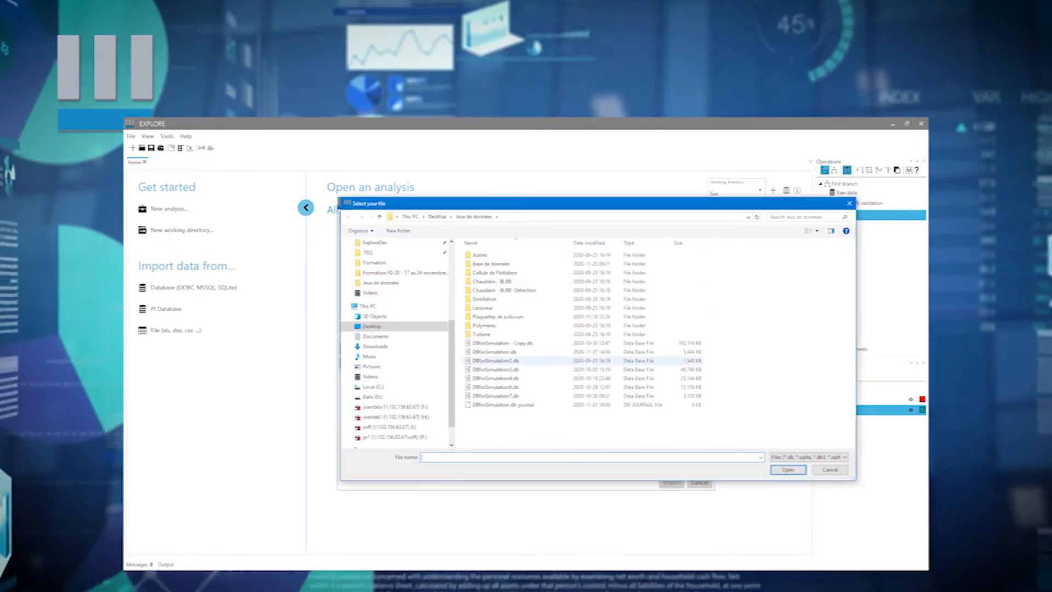
{"action": "left_click", "coordinate": [786, 469]}
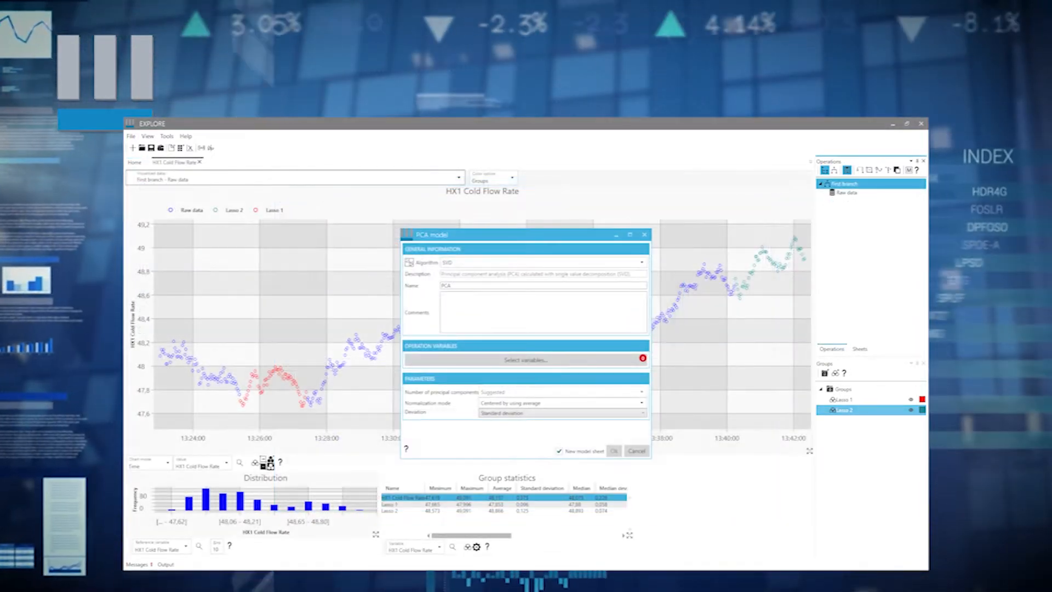
- Choose the operation variables for the HX1 Cold Flow Rate PCA model and confirm
{"action": "left_click", "coordinate": [526, 359]}
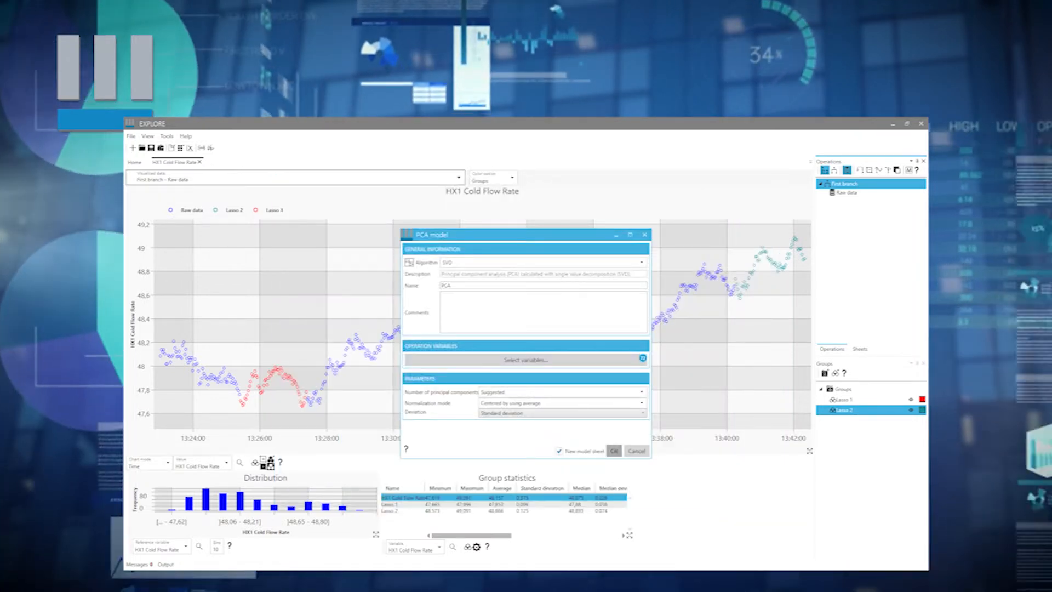
{"action": "left_click", "coordinate": [634, 450]}
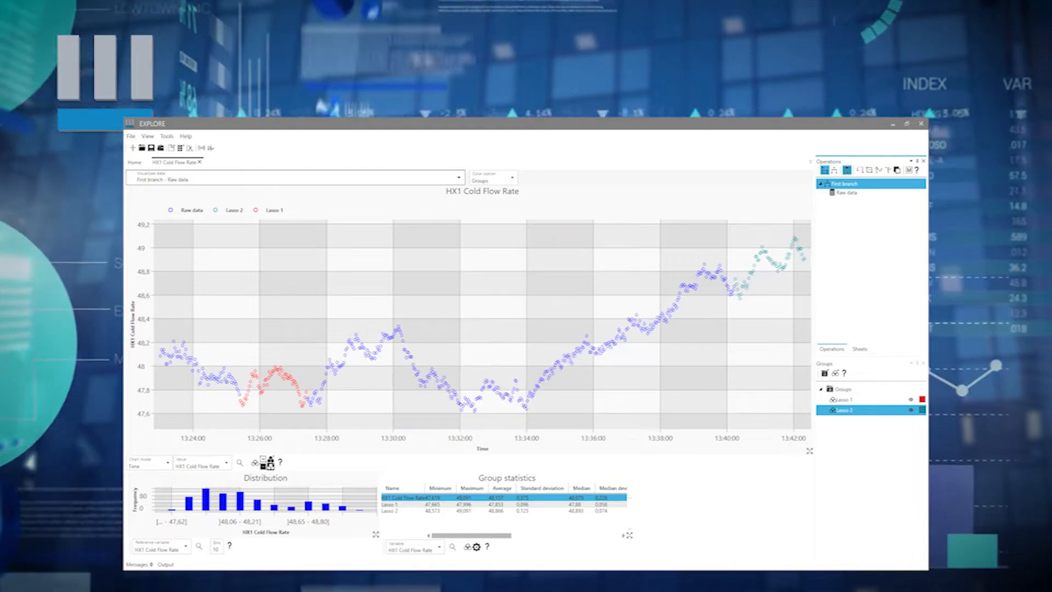